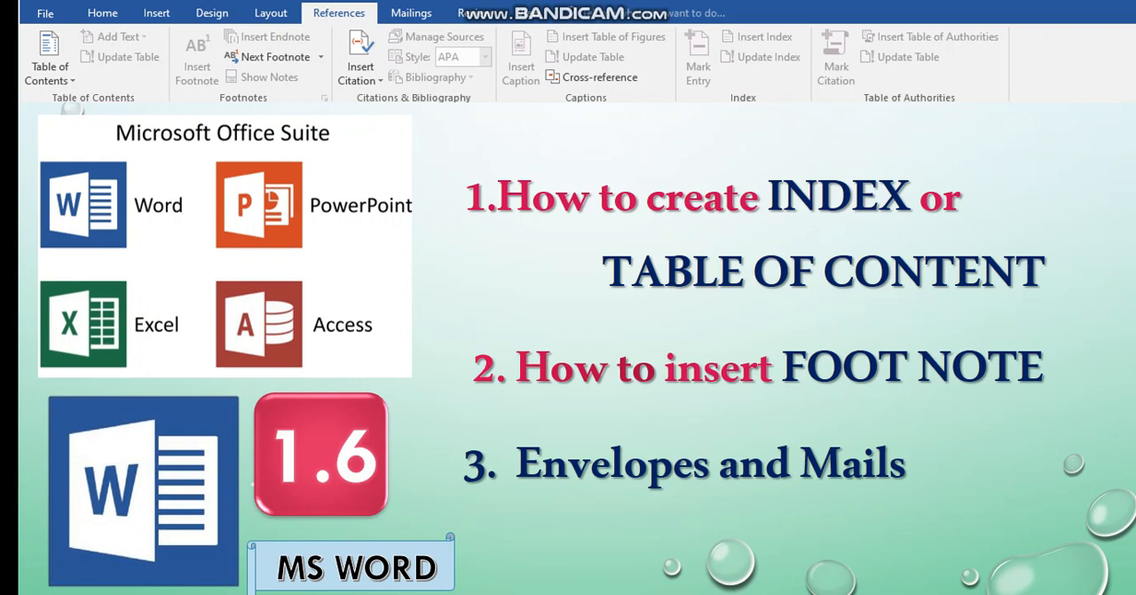
mouse_move(162, 465)
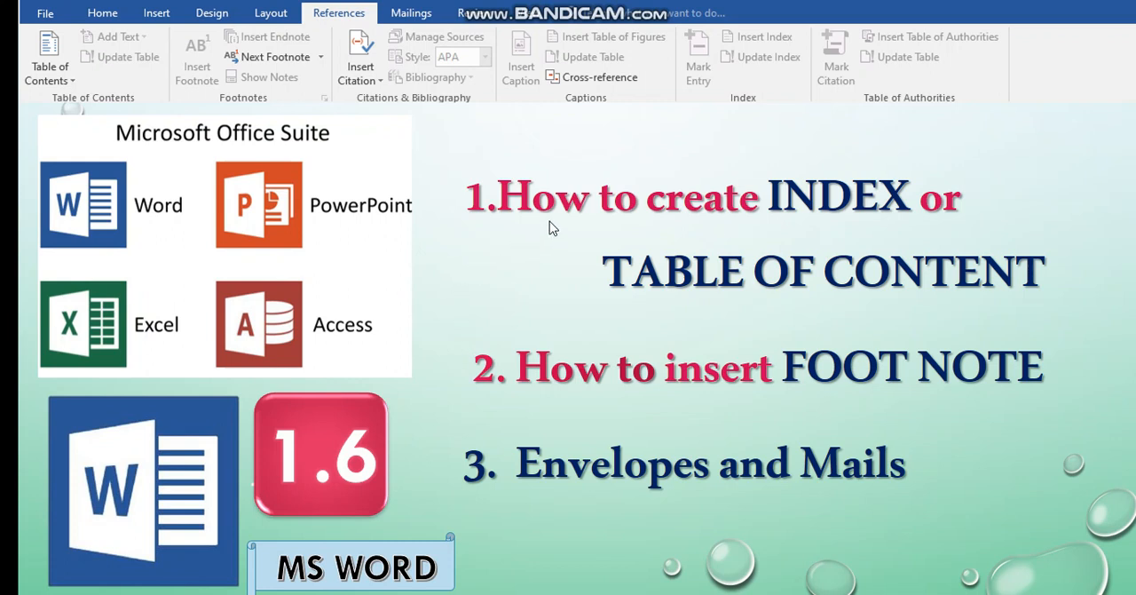
mouse_move(671, 299)
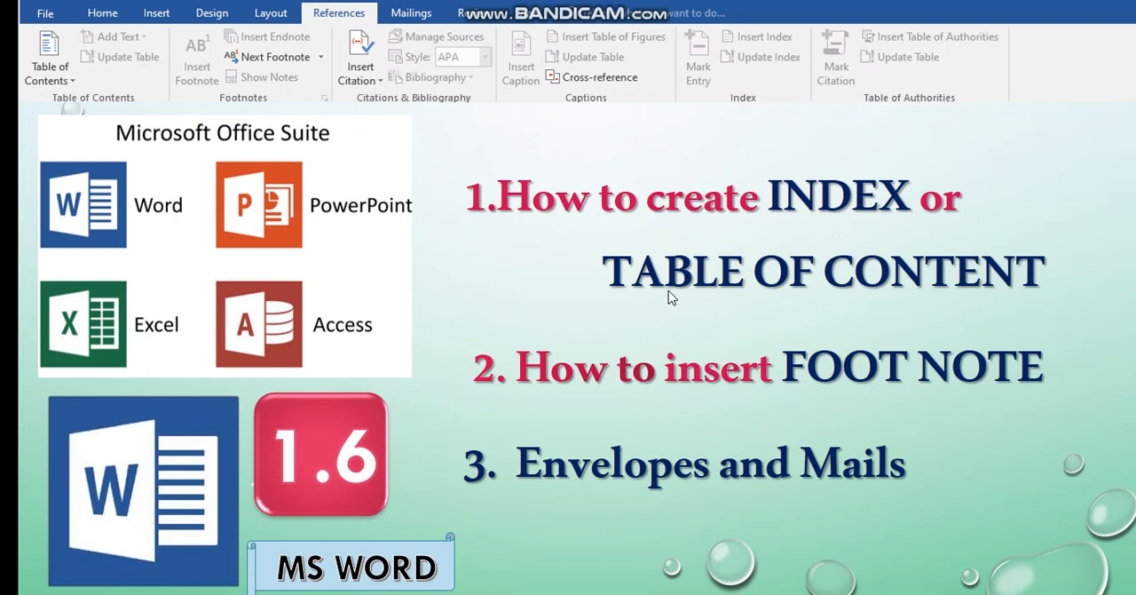
mouse_move(578, 405)
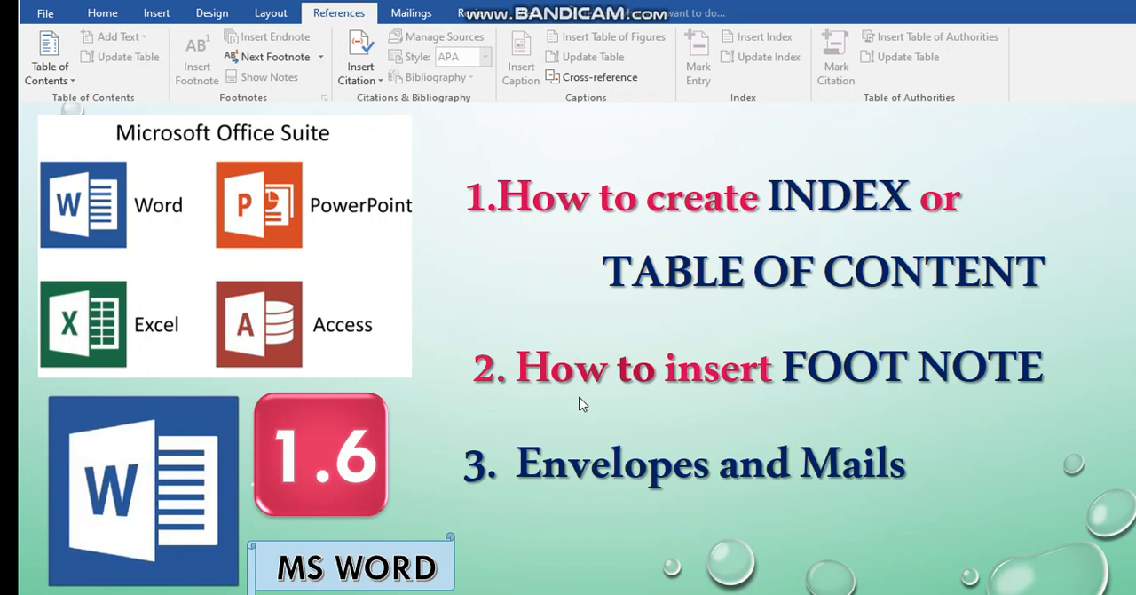
mouse_move(752, 385)
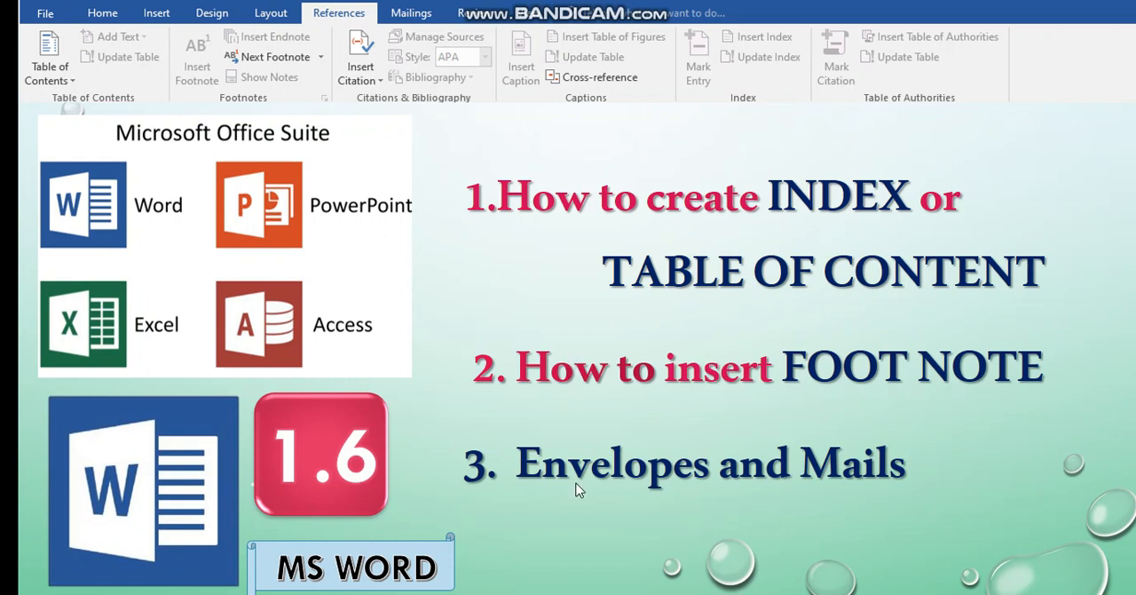
mouse_move(785, 504)
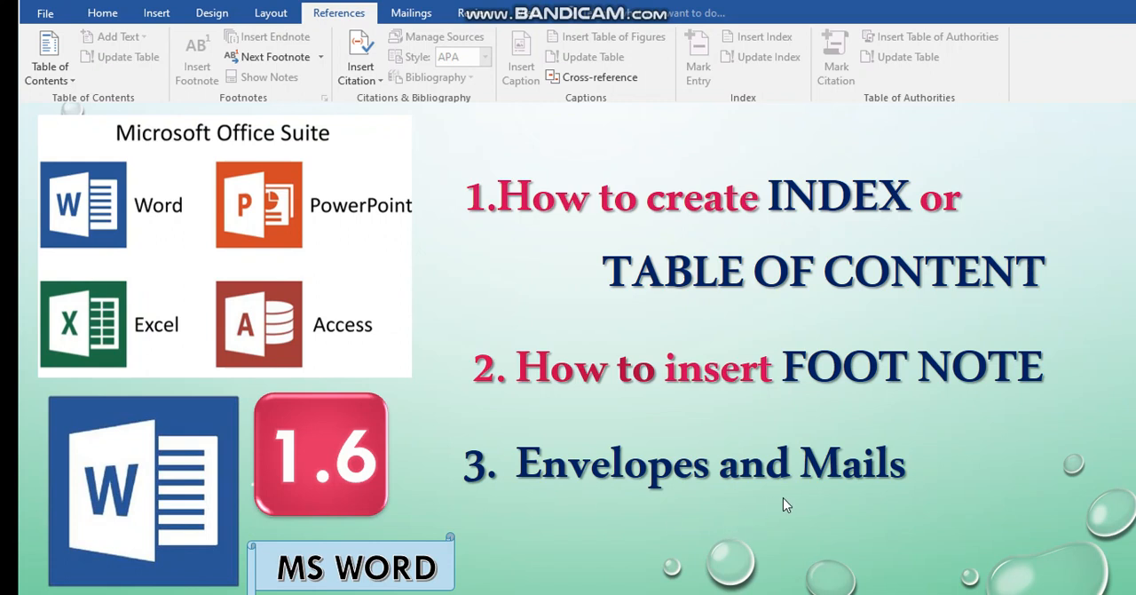
mouse_move(326, 28)
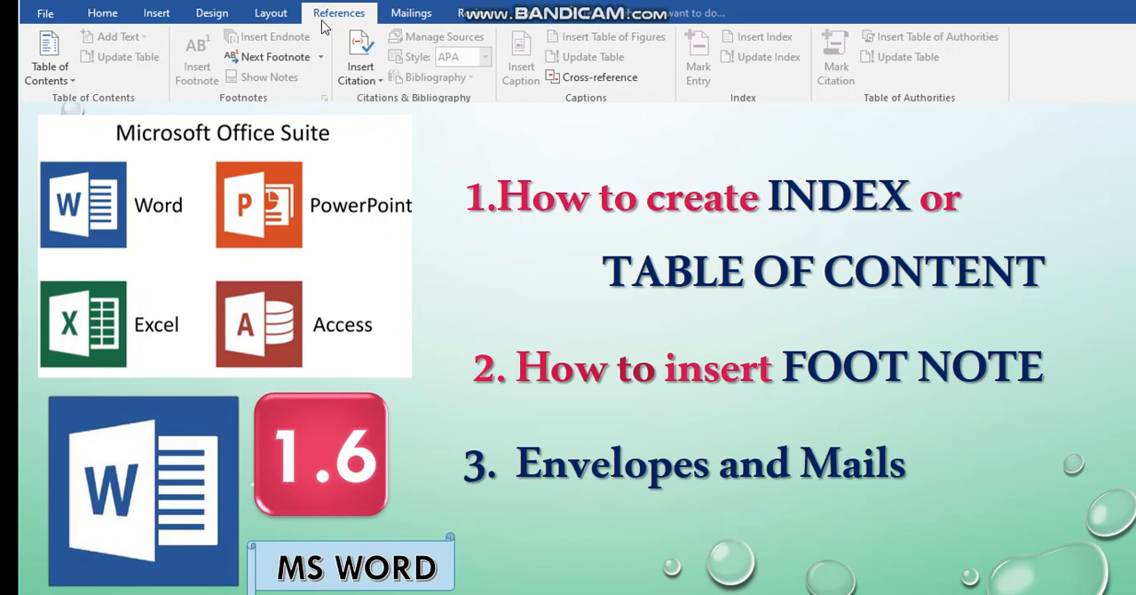
mouse_move(375, 32)
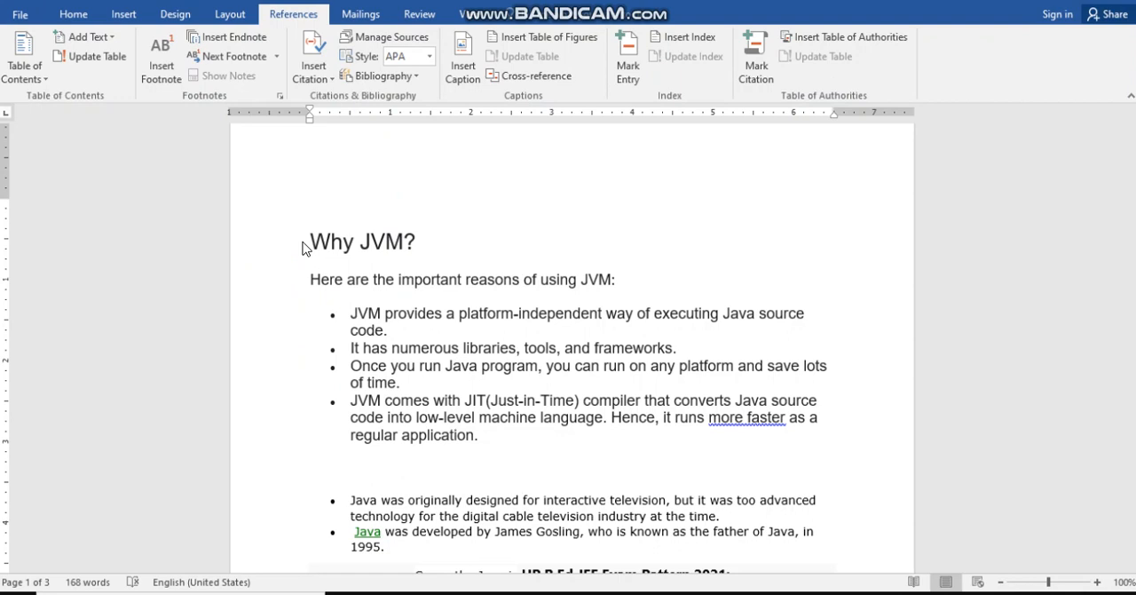
mouse_move(294, 401)
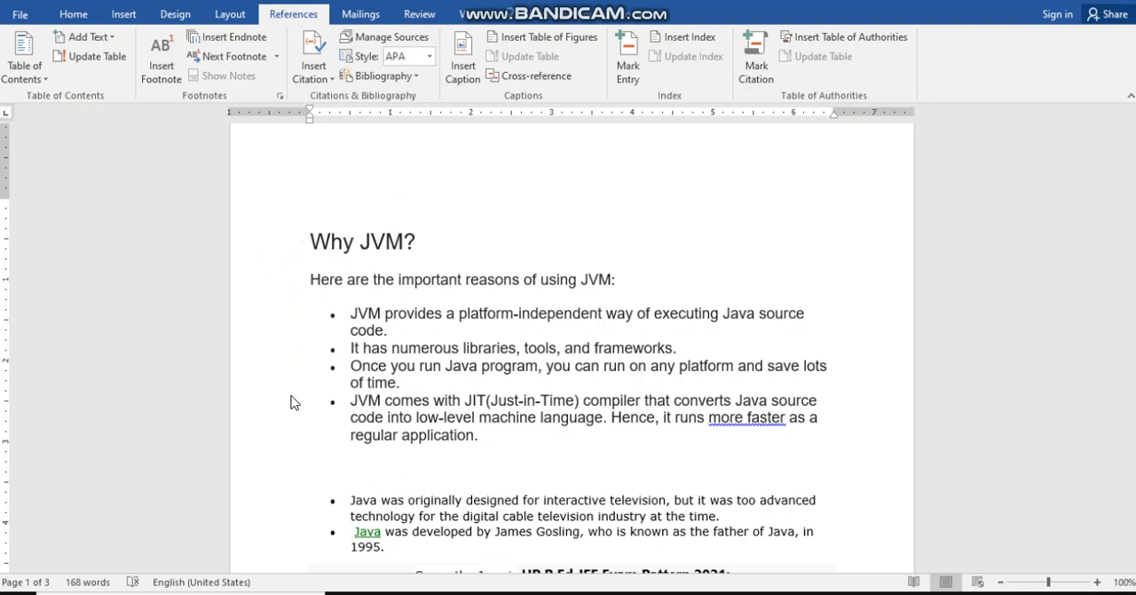
mouse_move(366, 50)
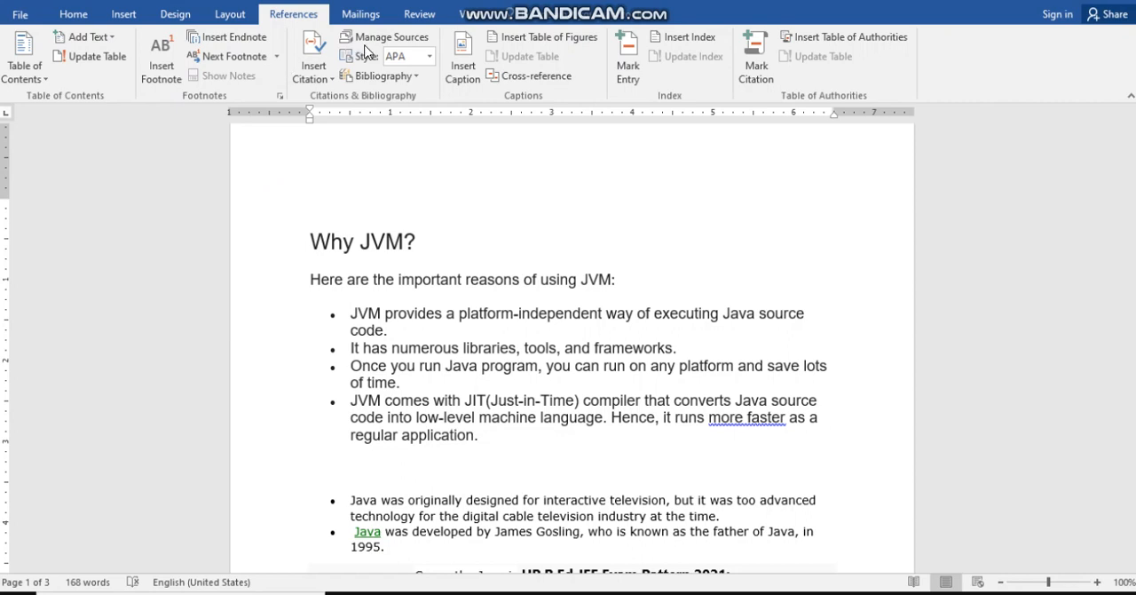
mouse_move(401, 240)
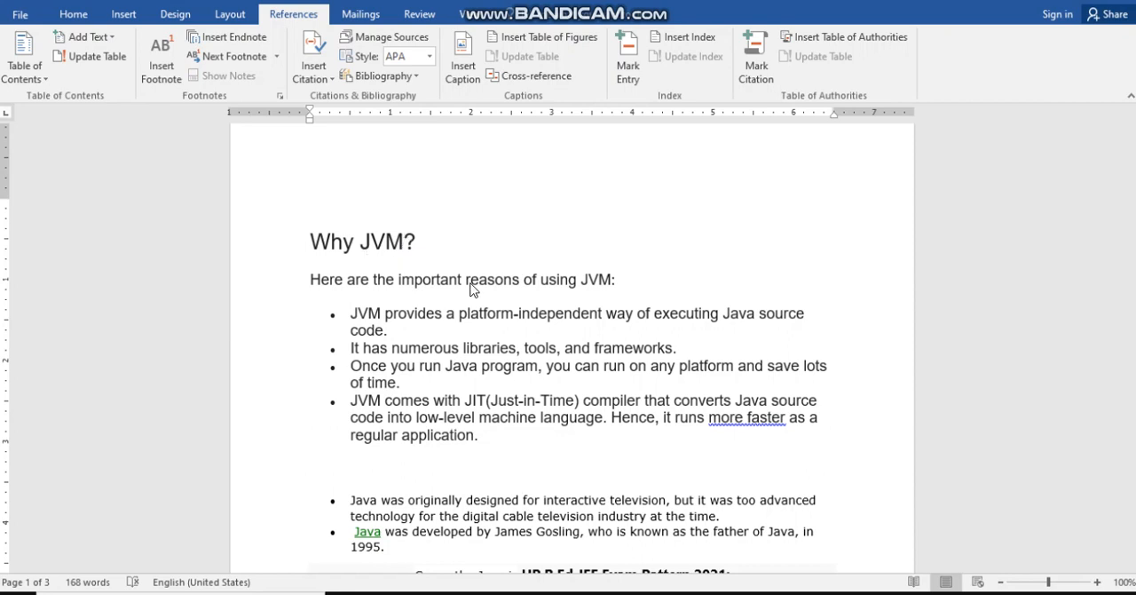
mouse_move(472, 290)
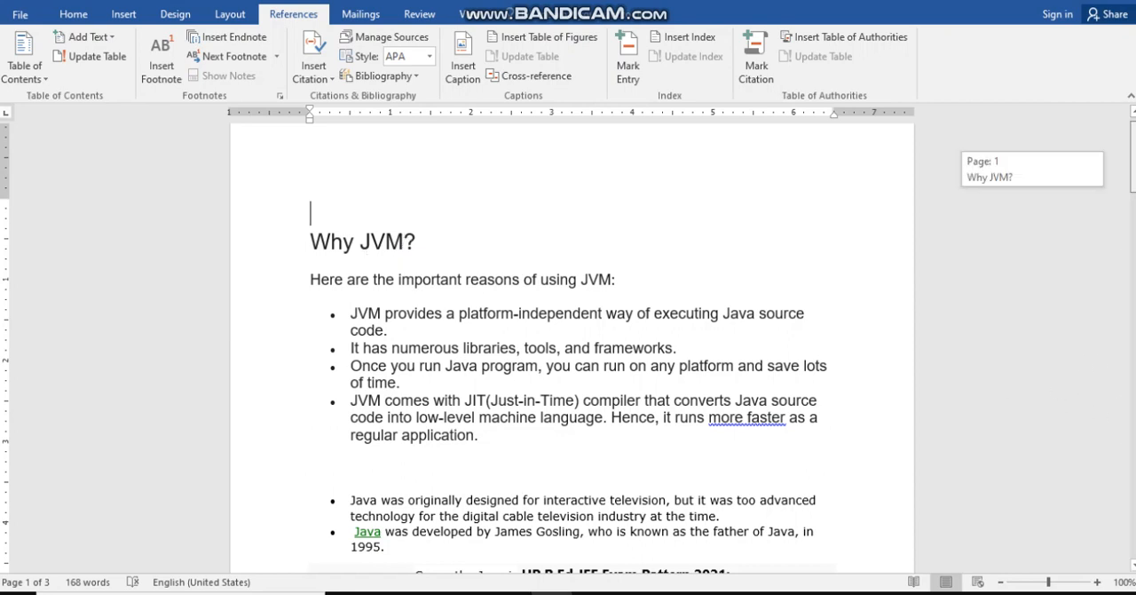
- Insert Automatic Table 1 above the Why JVM? heading, listing all headings with page numbers
scroll("down", 3)
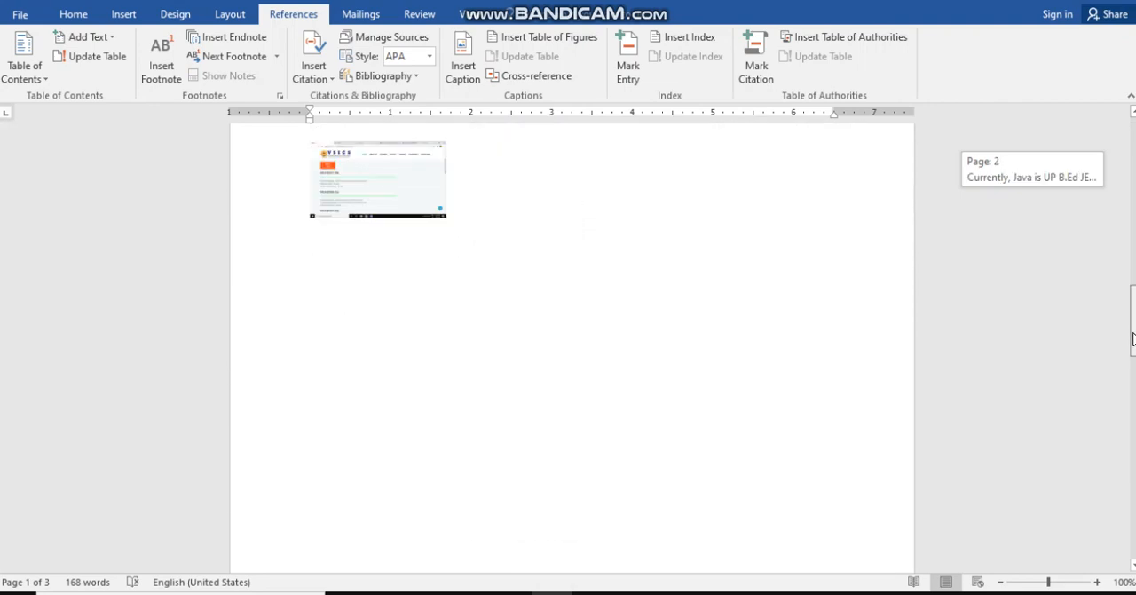
scroll("up", 3)
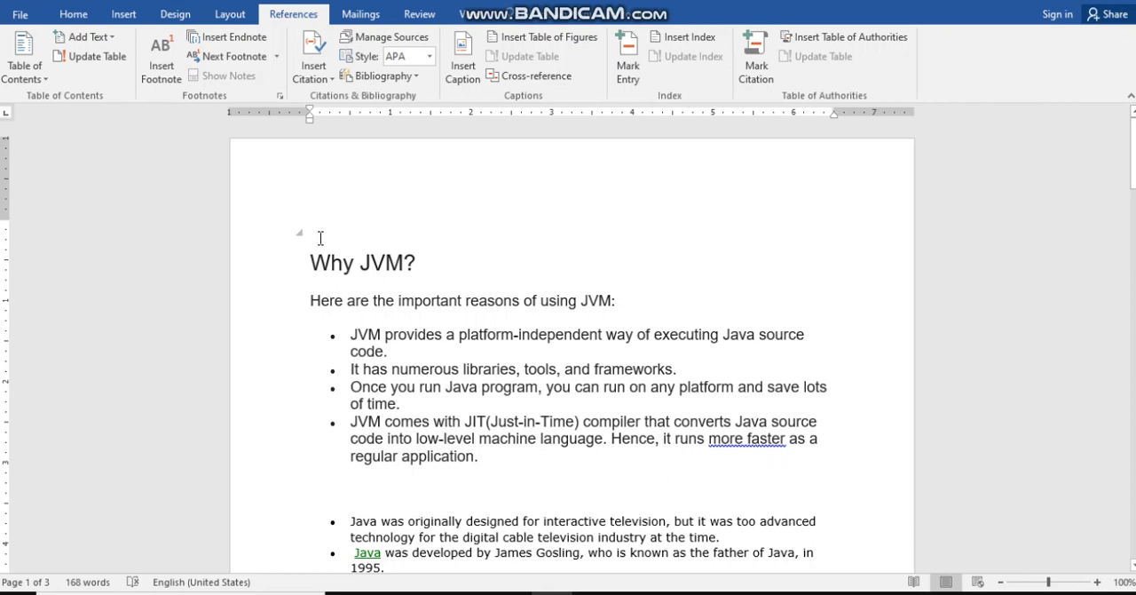
mouse_move(3, 170)
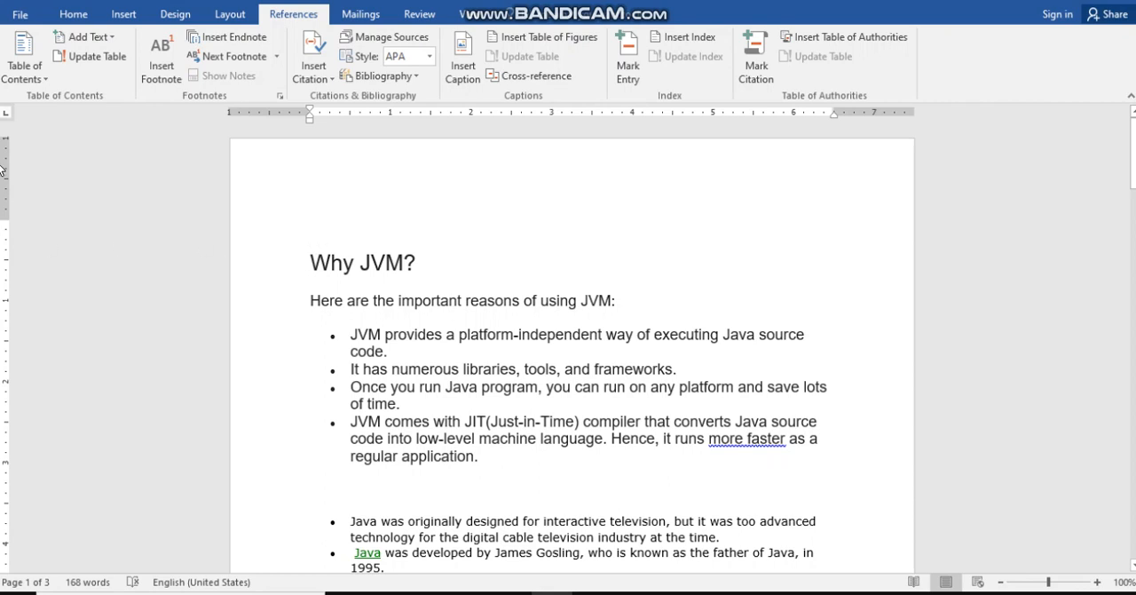
left_click(25, 57)
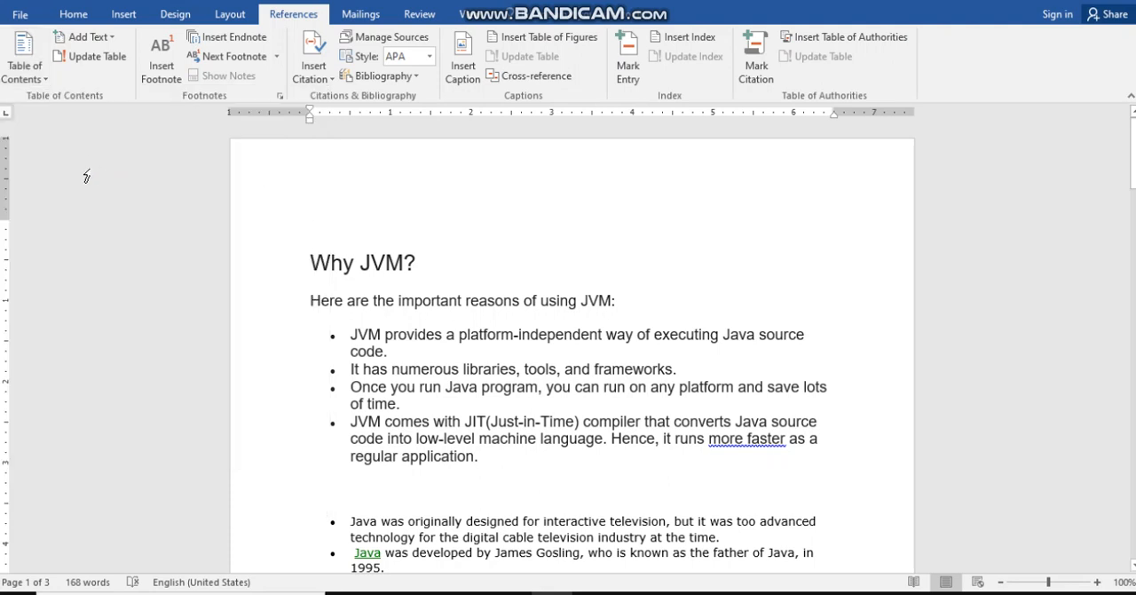
left_click(24, 53)
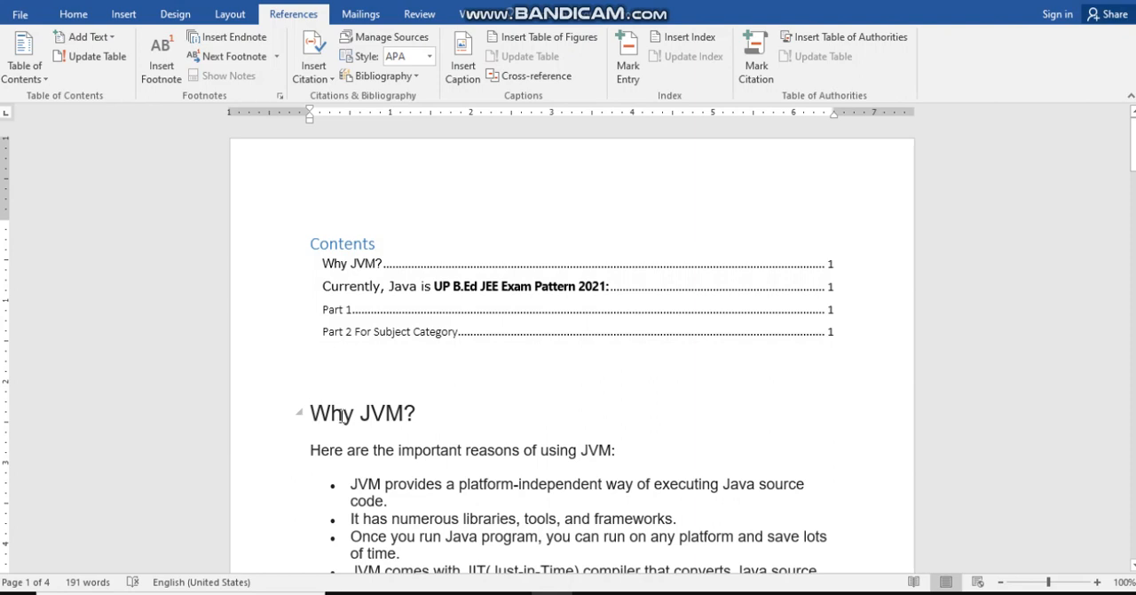
double_click(362, 412)
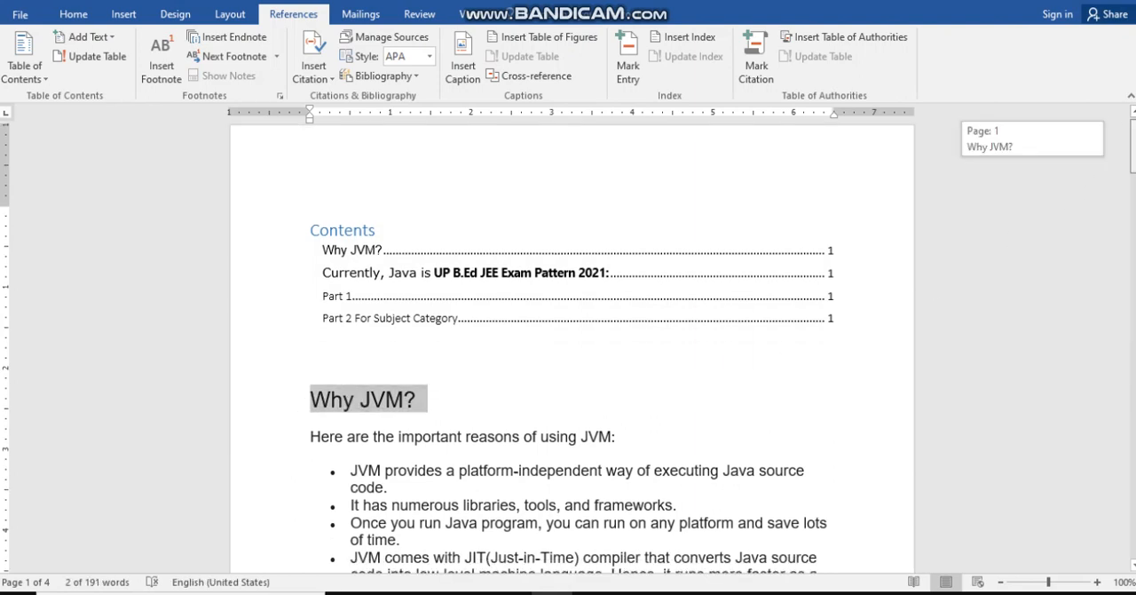
scroll("down", 3)
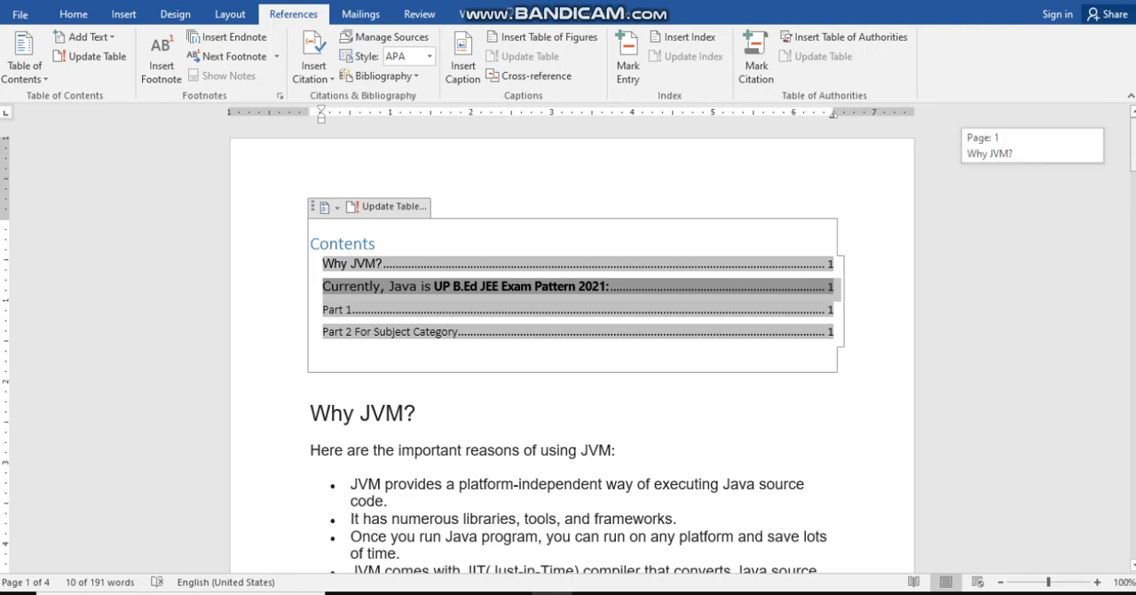
- Check the Part 1 and Part 2 tables against the contents, then show the Add Text level choices
scroll("down", 3)
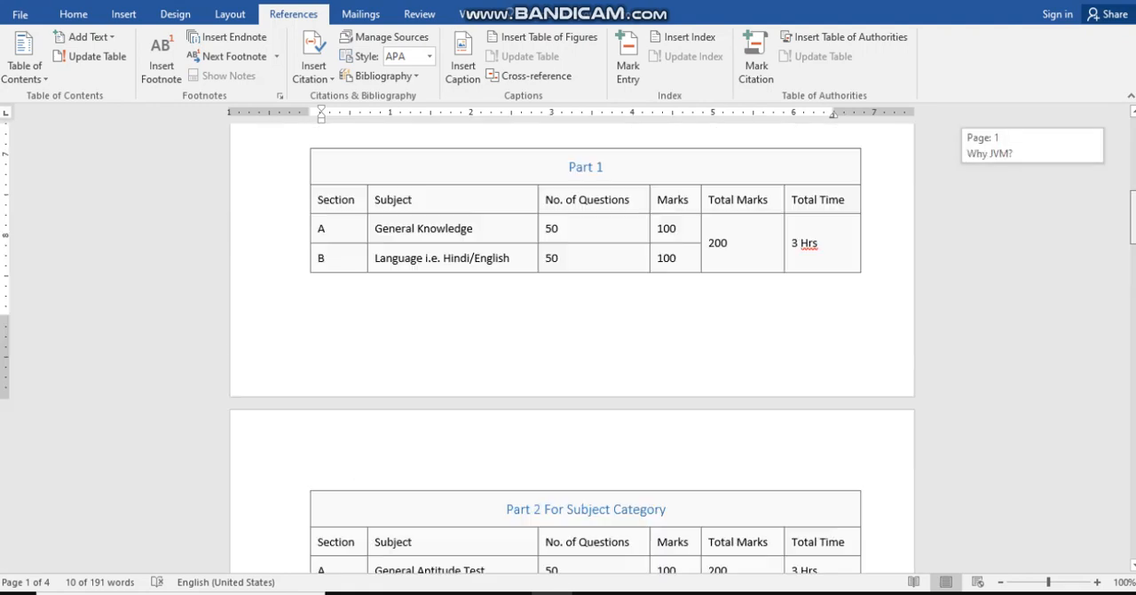
scroll("up", 3)
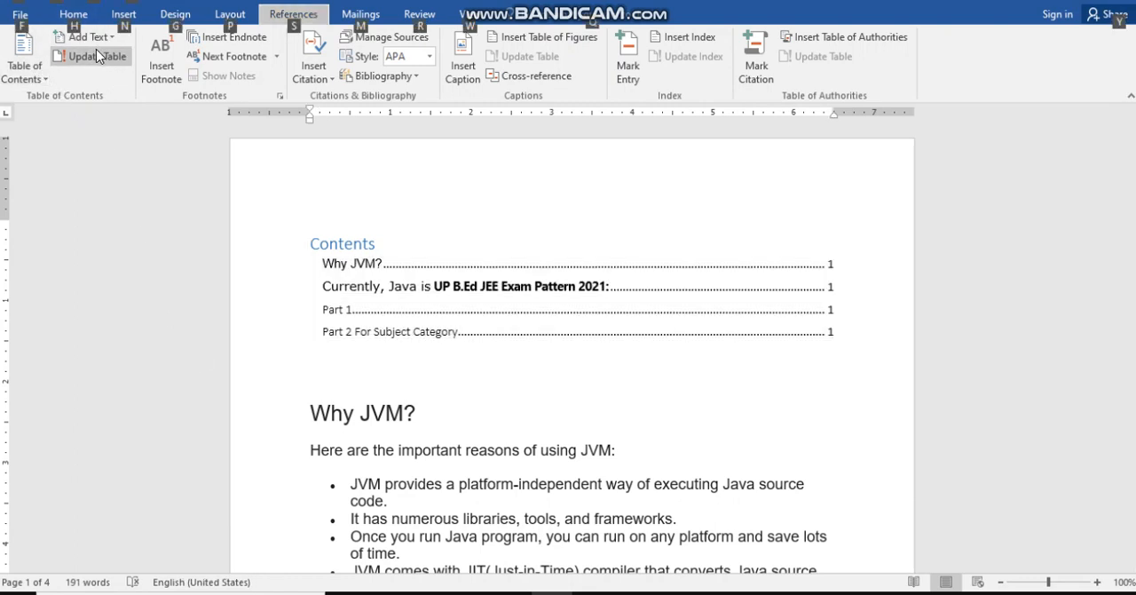
left_click(86, 36)
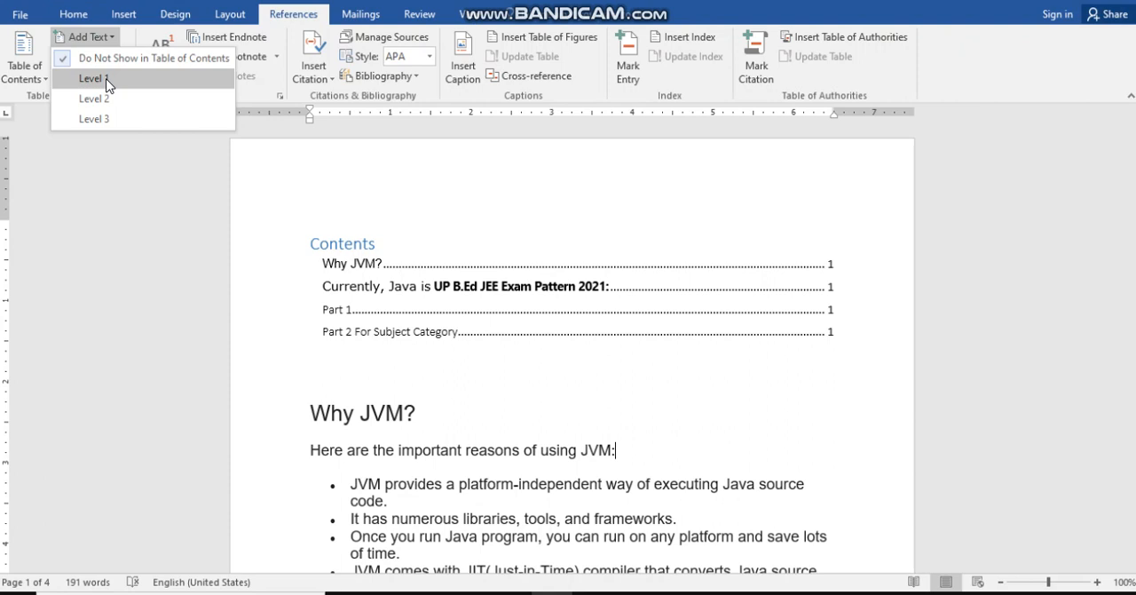